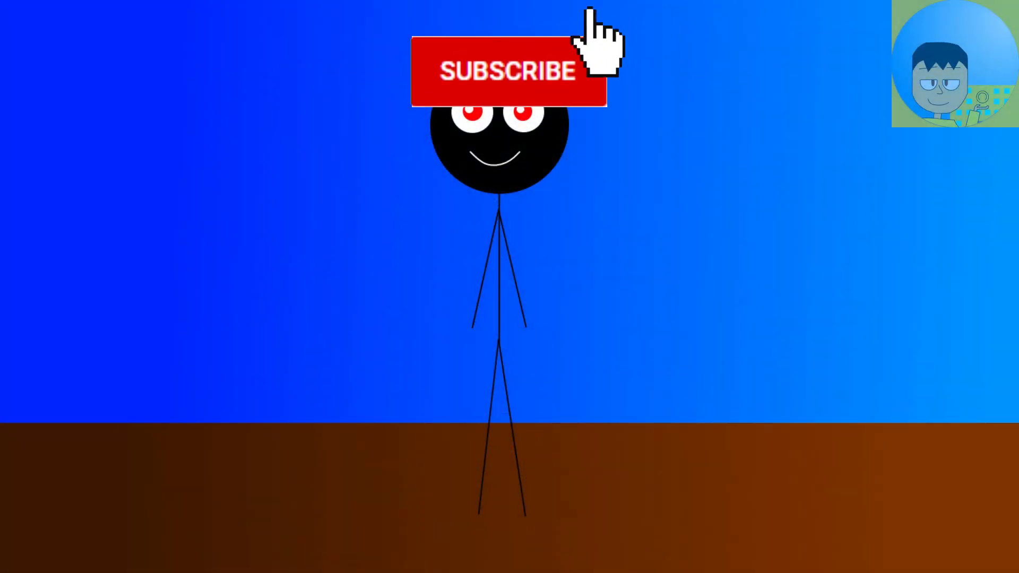
Play the outro so the stick figure becomes a zombie and Subscribe flips to Subscribed.
{"action": "left_click", "coordinate": [508, 70]}
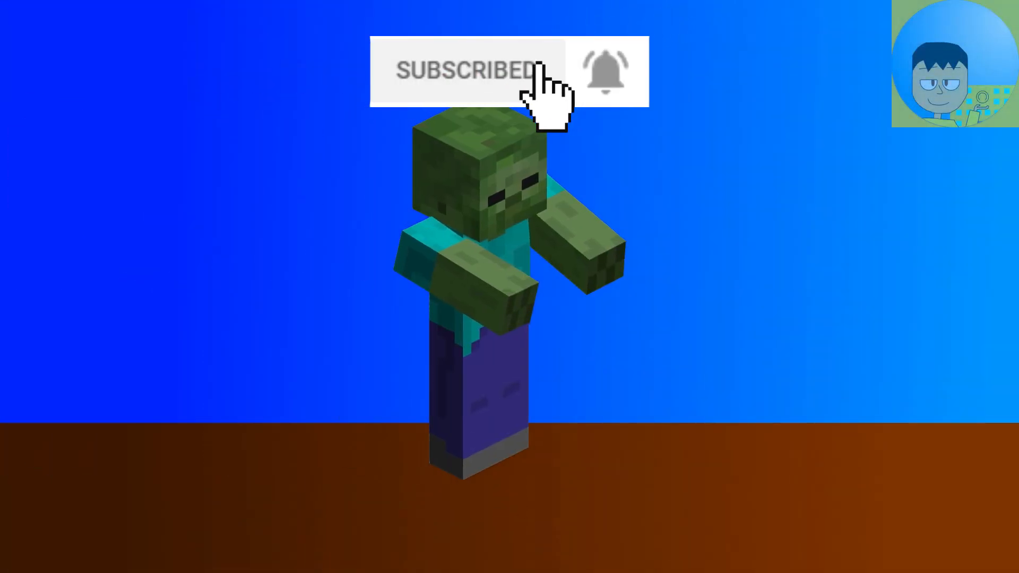